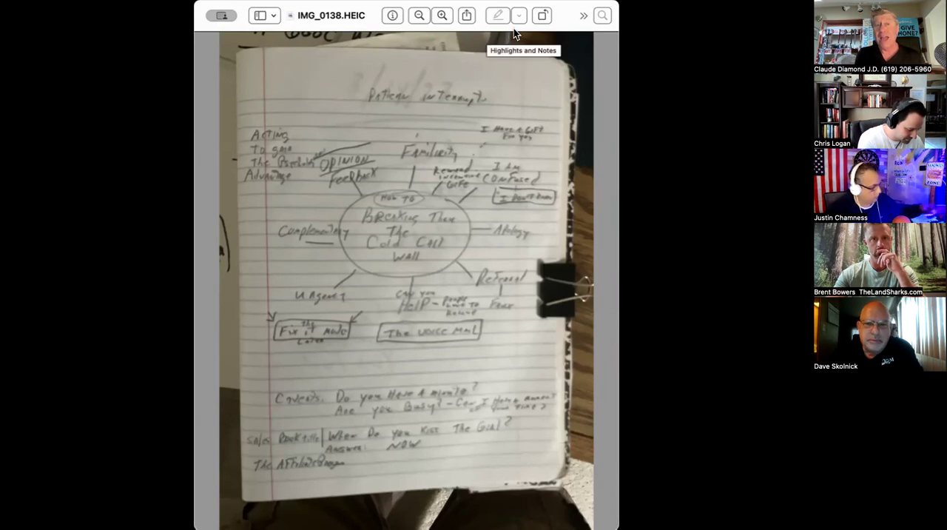
mouse_move(535, 47)
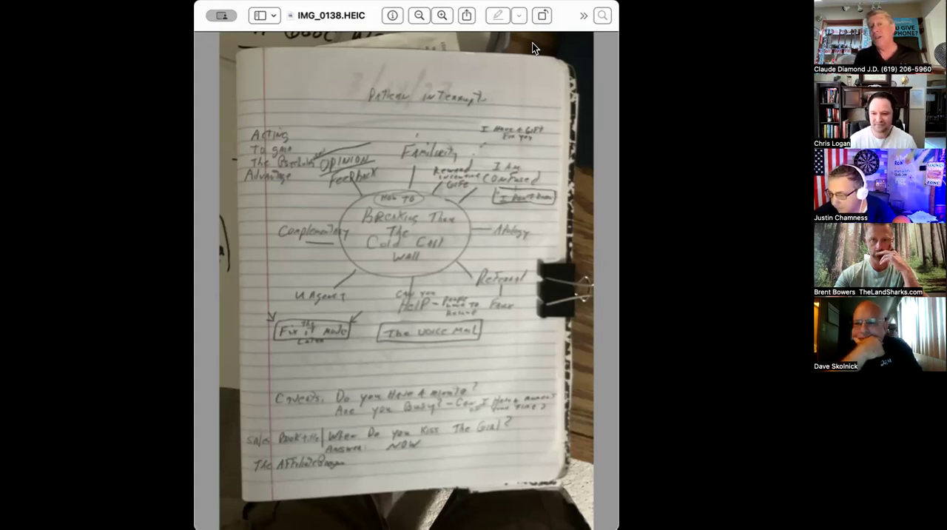
mouse_move(426, 162)
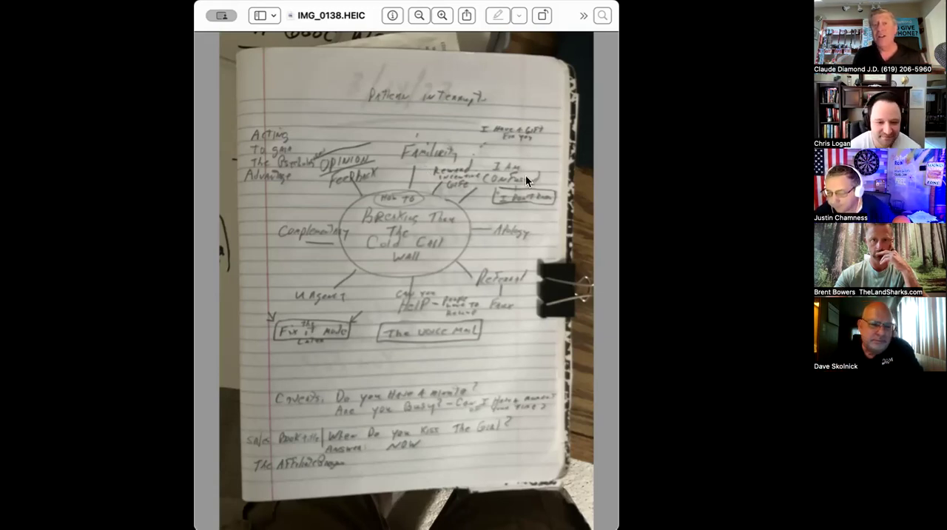
mouse_move(526, 235)
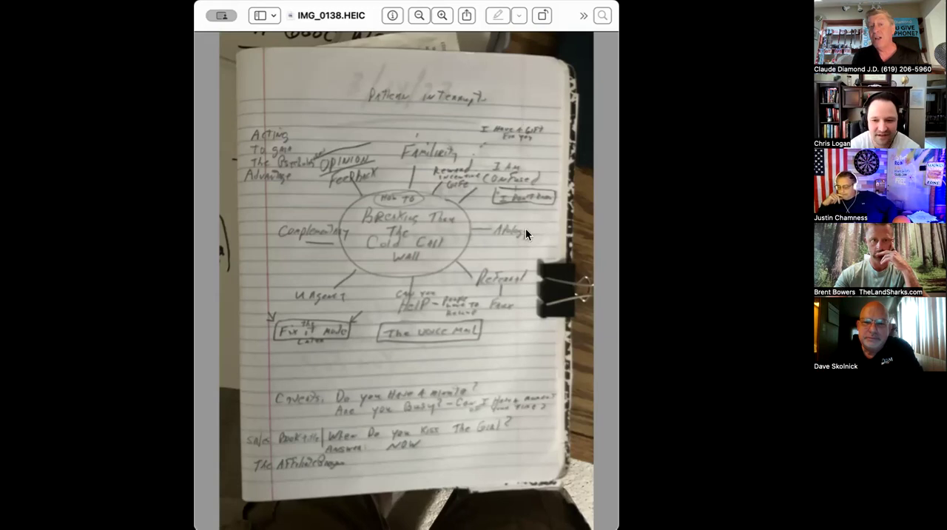
mouse_move(511, 278)
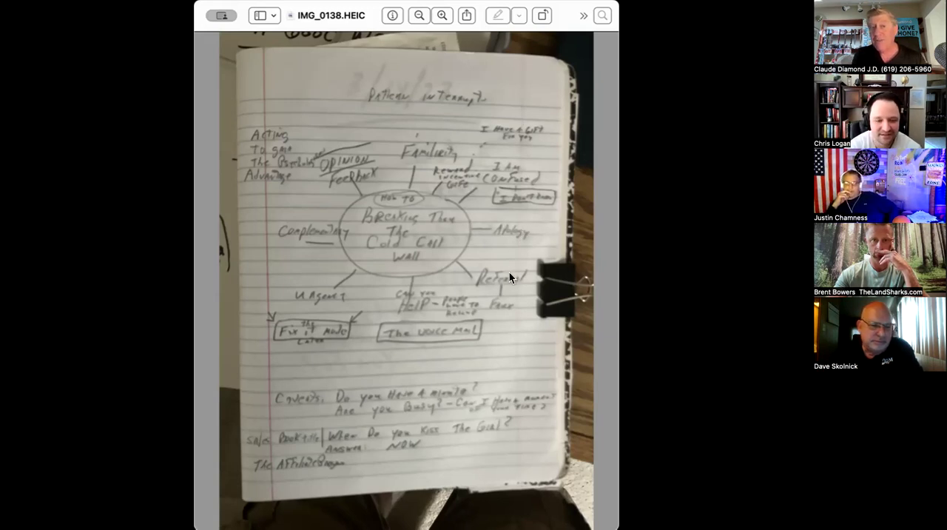
mouse_move(481, 130)
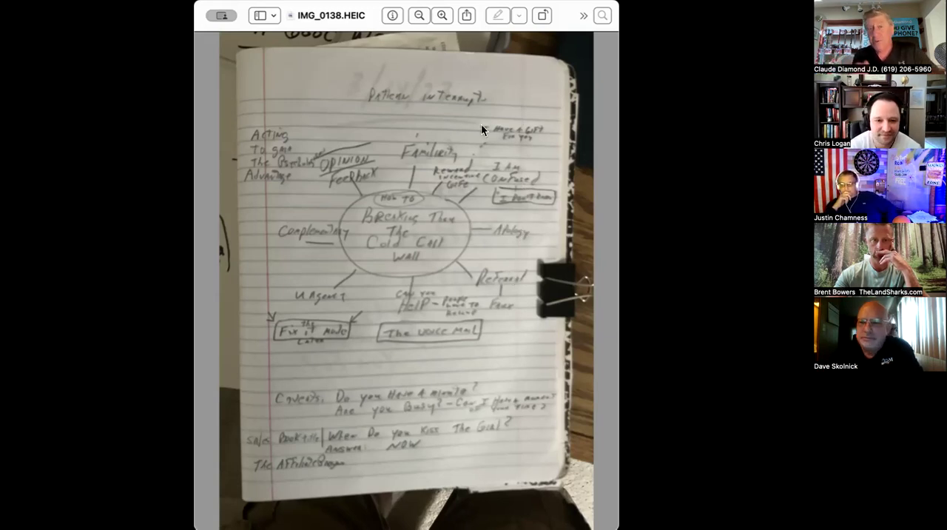